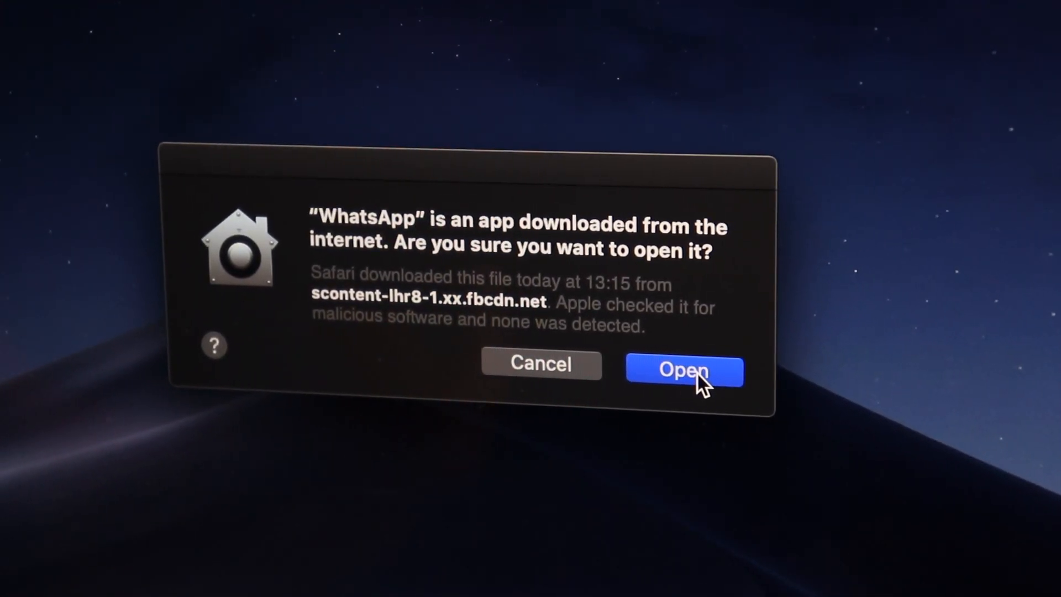
# Approve opening the downloaded WhatsApp app in the macOS security warning.
pyautogui.click(683, 371)
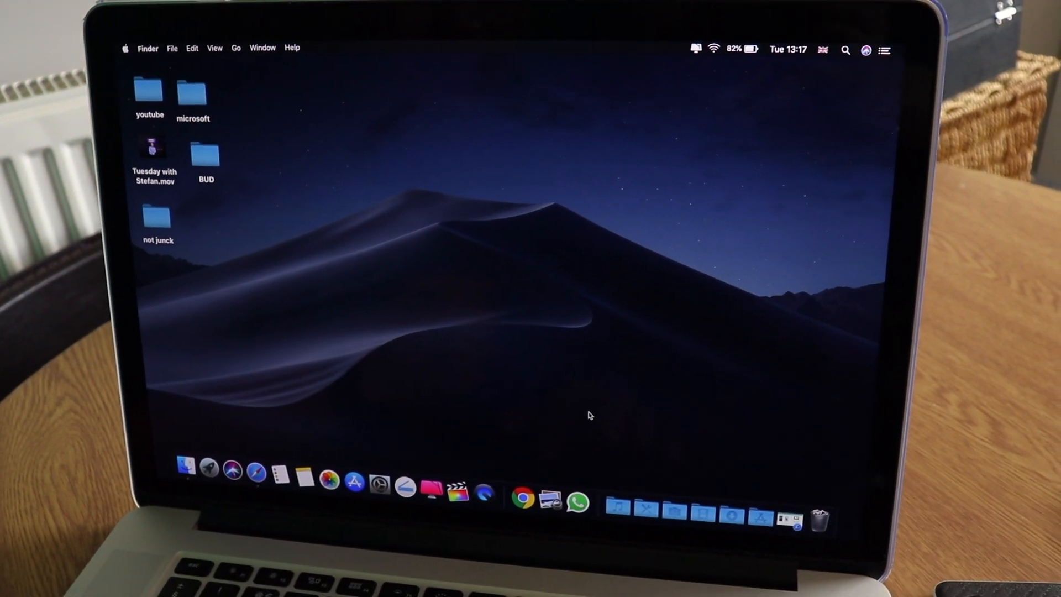
# Launch WhatsApp from its Dock icon so the QR code window appears.
pyautogui.click(579, 503)
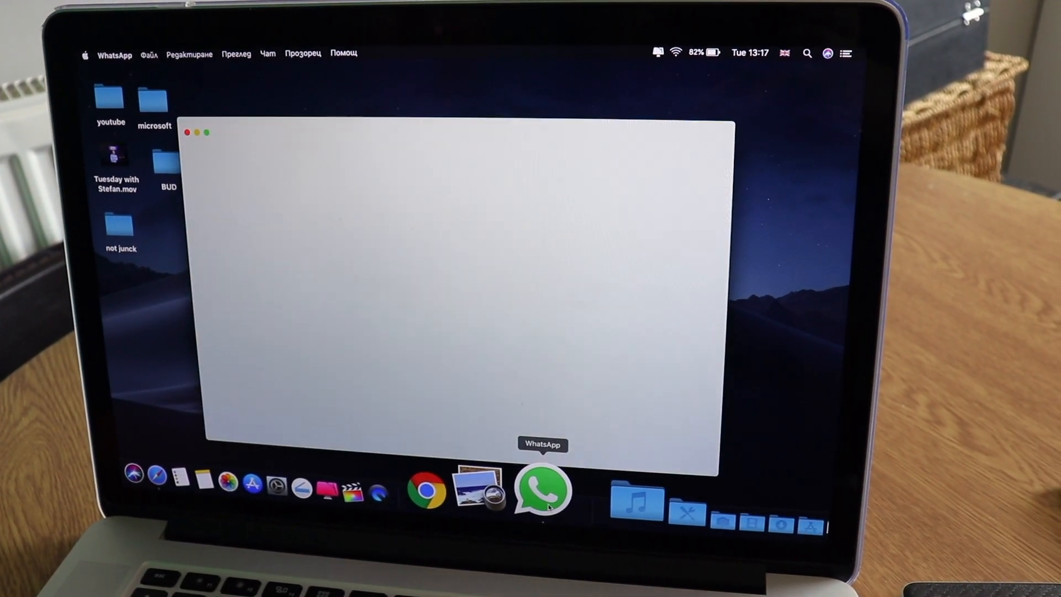
pyautogui.click(542, 488)
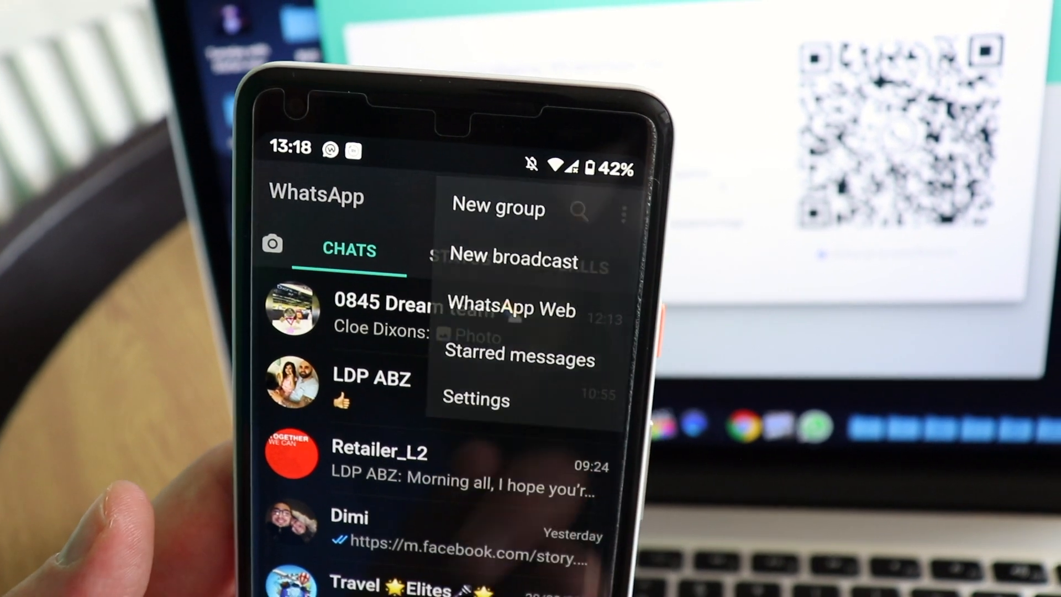
# Link the phone to the Mac by scanning the QR code via WhatsApp Web.
pyautogui.click(511, 308)
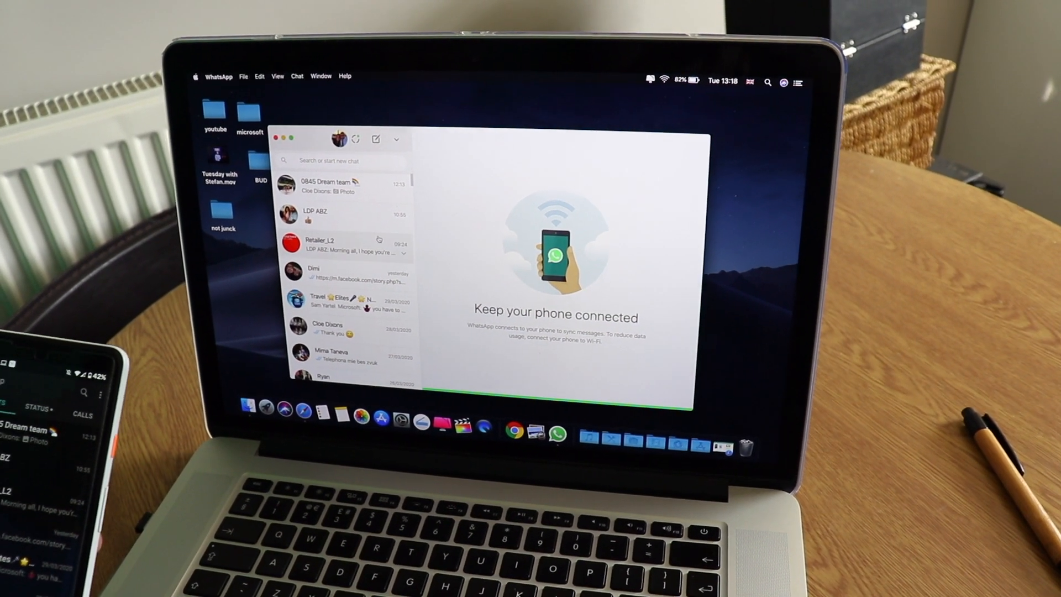
# Scroll the chat list and open a one-to-one conversation.
pyautogui.scroll(-3)
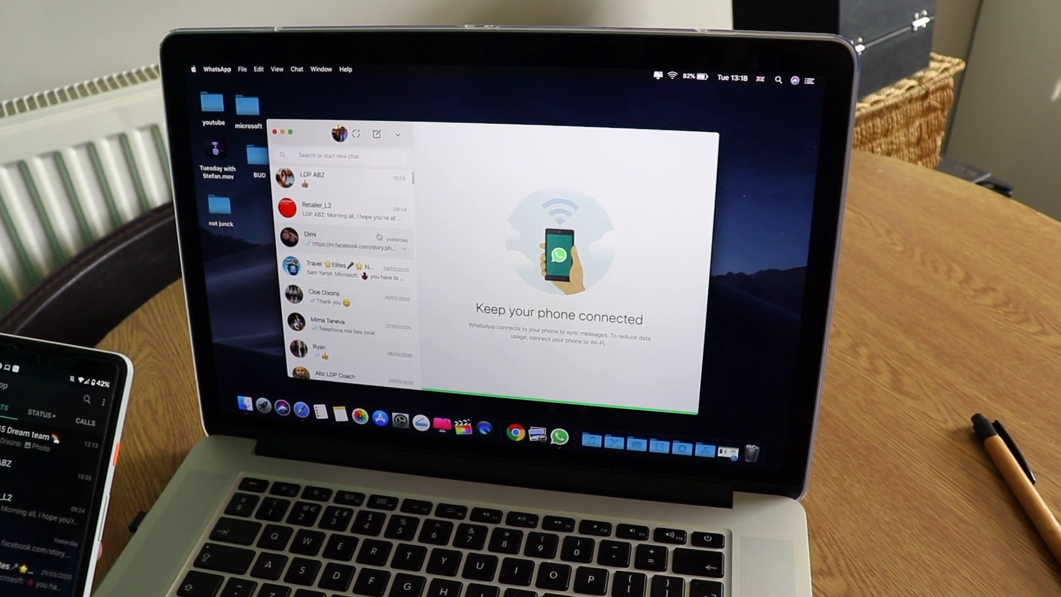
pyautogui.click(342, 240)
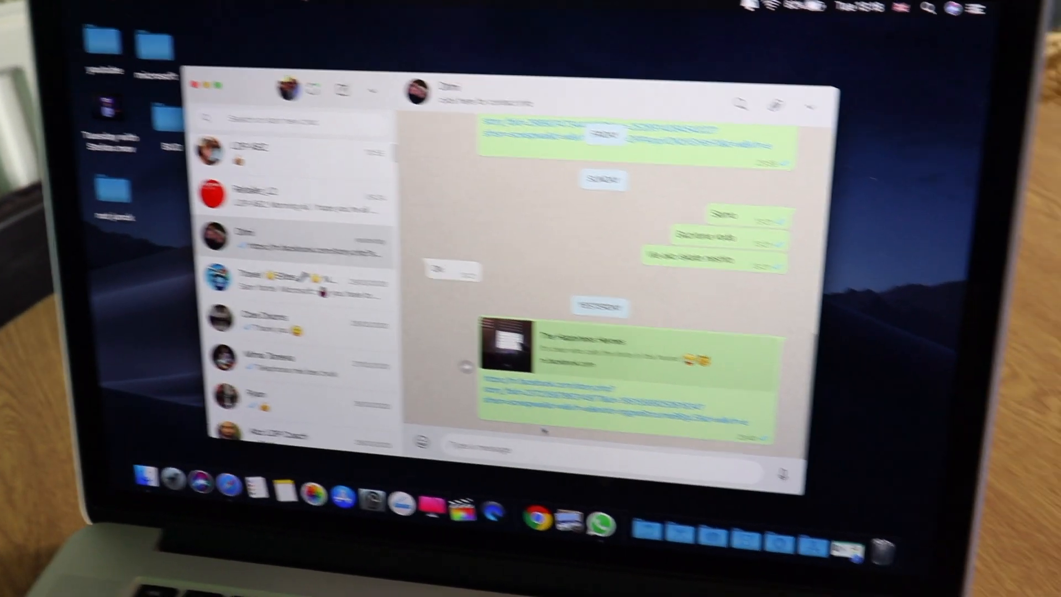